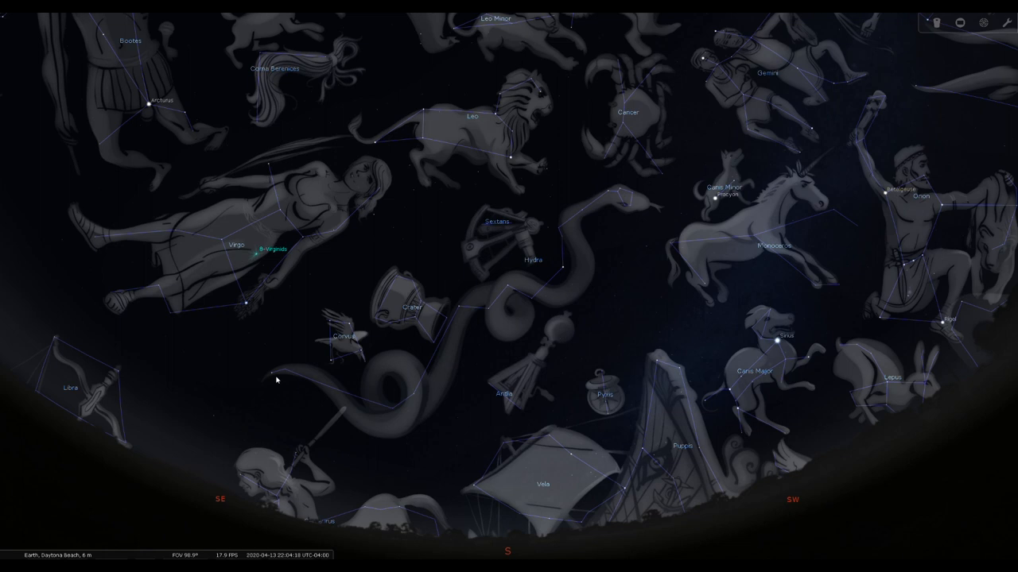
mouse_move(592, 215)
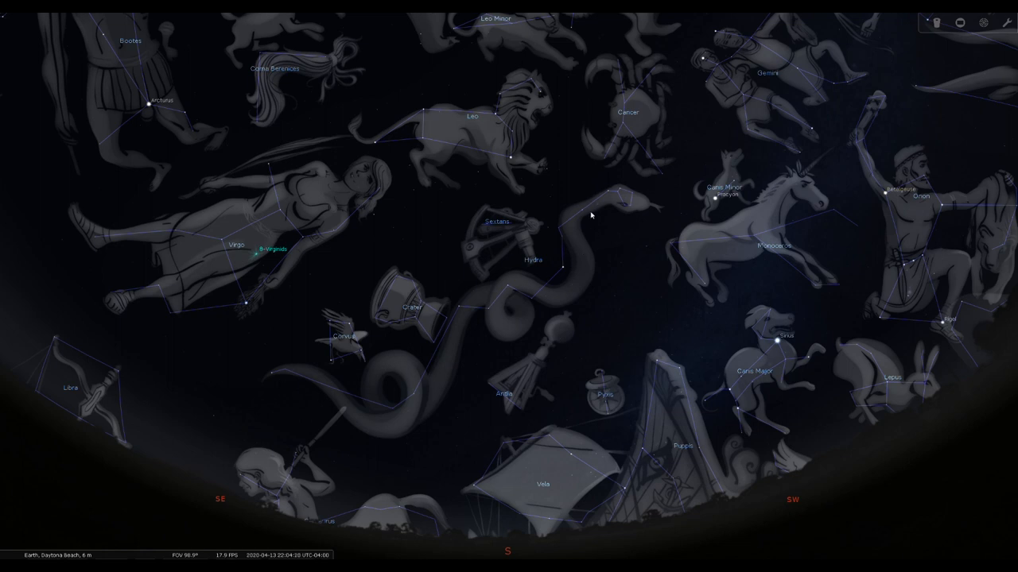
mouse_move(531, 294)
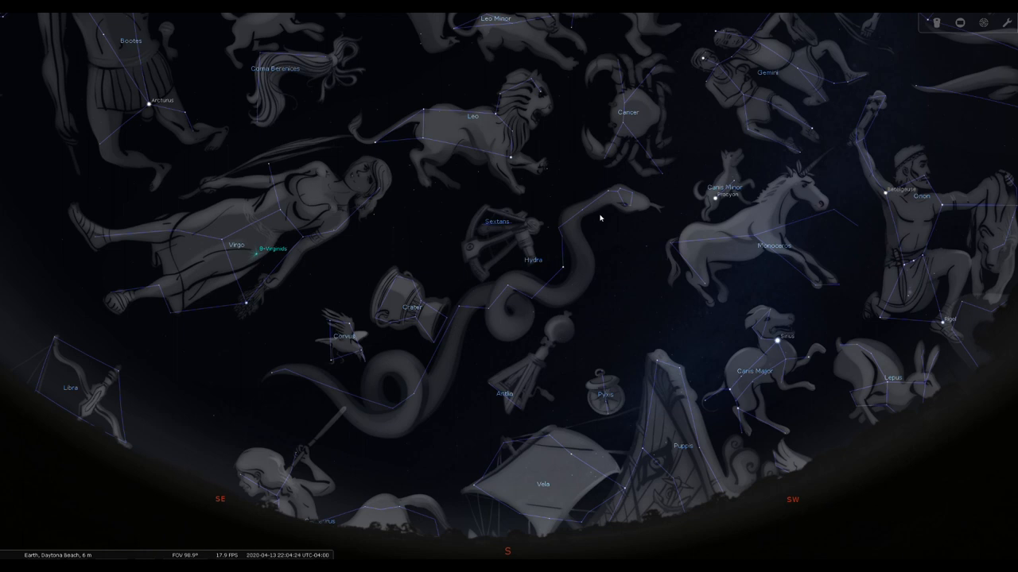
mouse_move(617, 216)
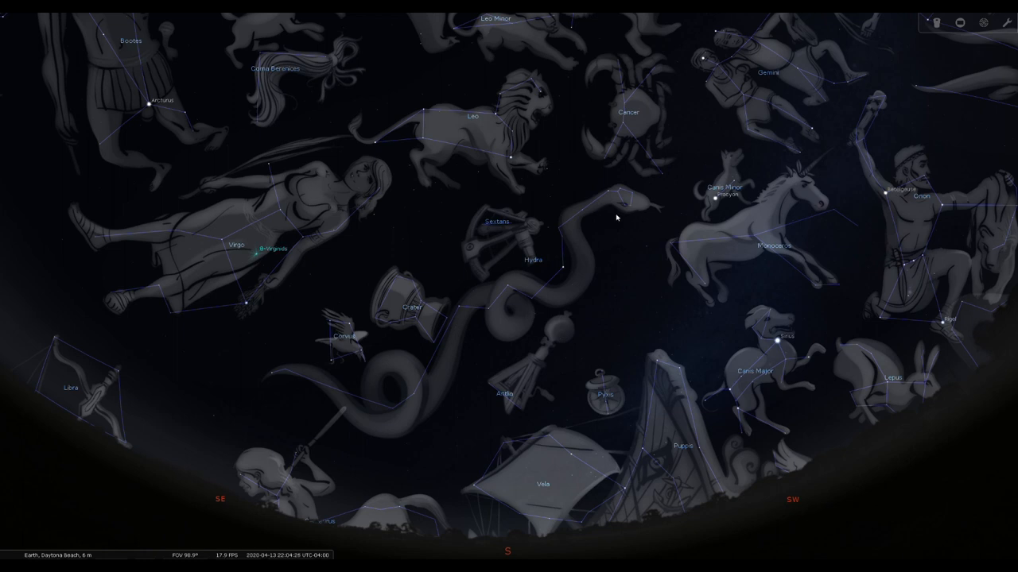
mouse_move(624, 219)
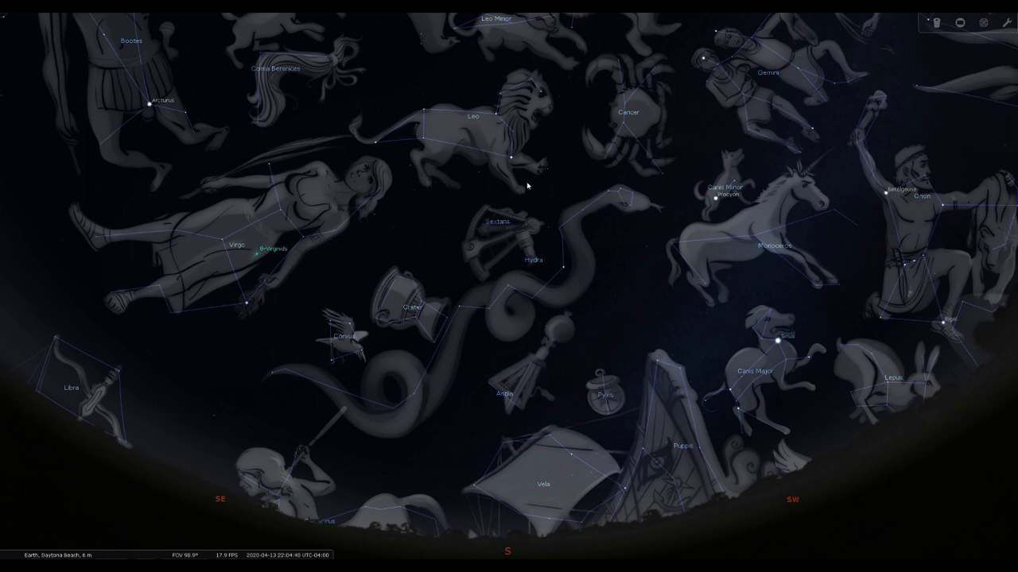
mouse_move(539, 127)
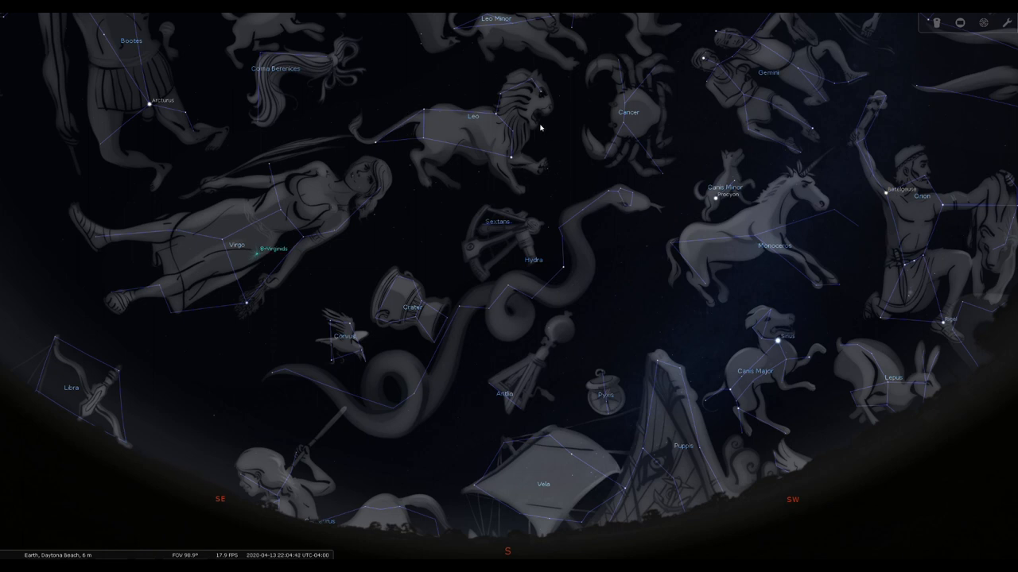
mouse_move(420, 146)
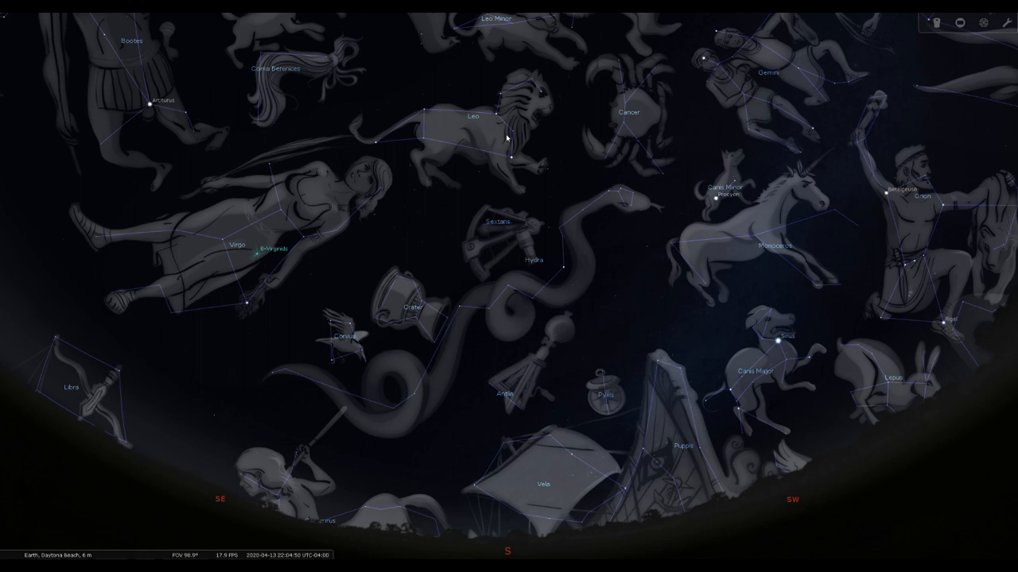
mouse_move(509, 97)
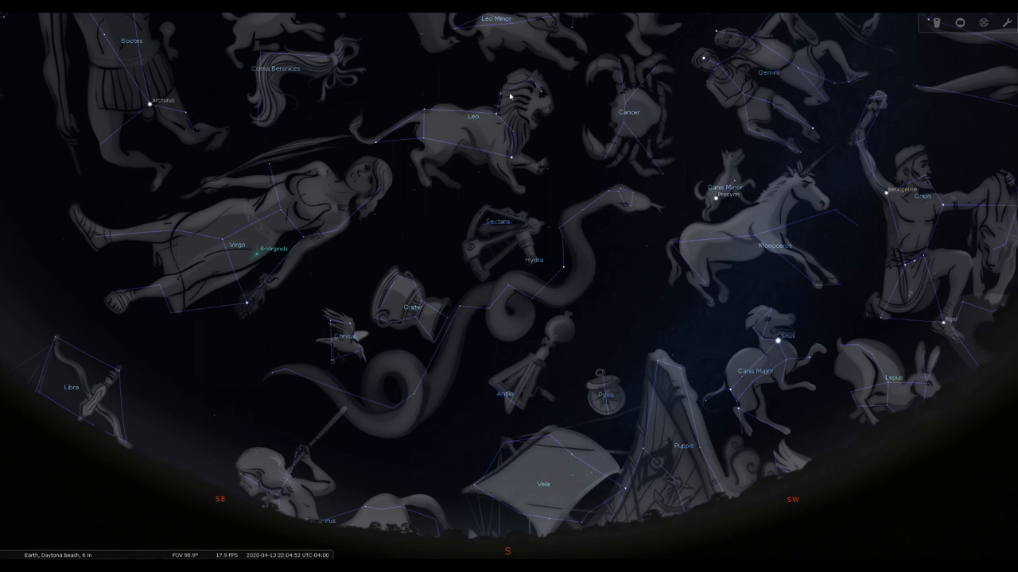
mouse_move(502, 172)
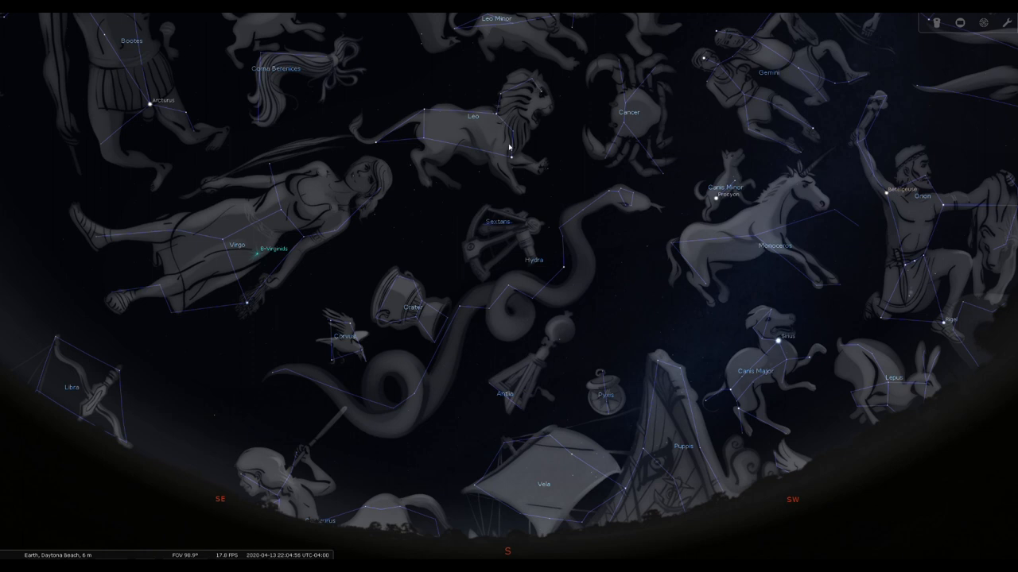
mouse_move(512, 104)
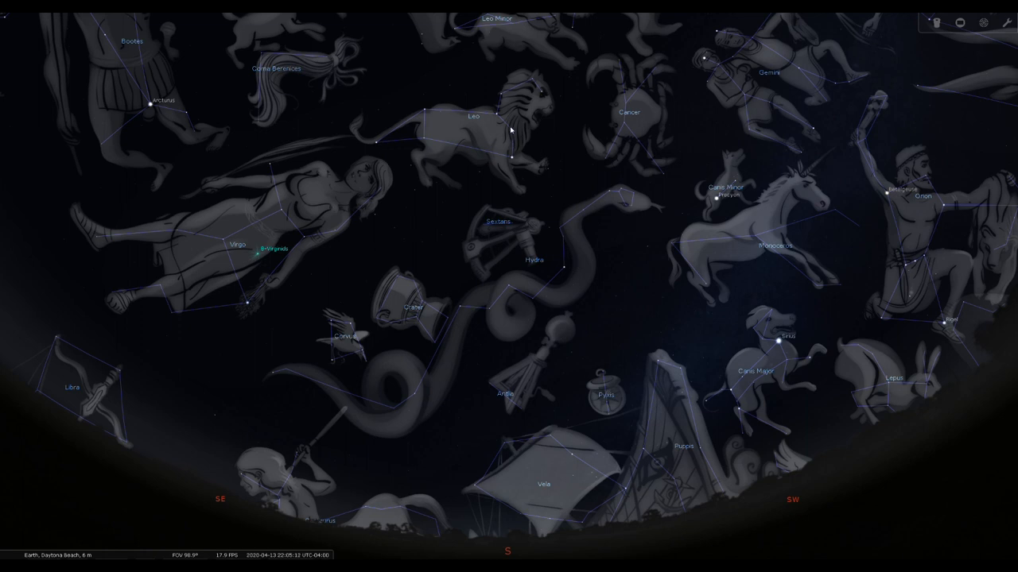
mouse_move(553, 117)
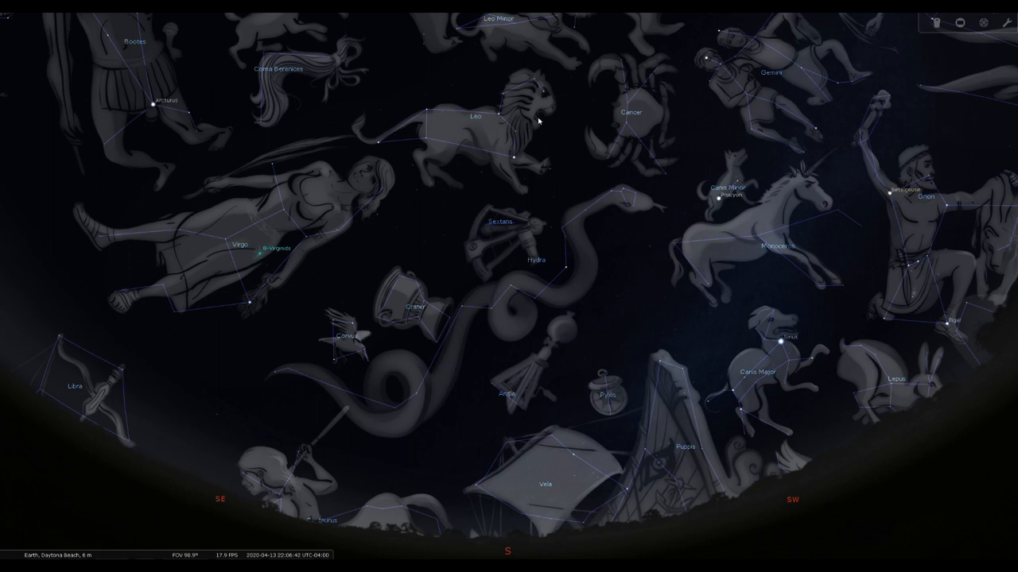
mouse_move(549, 159)
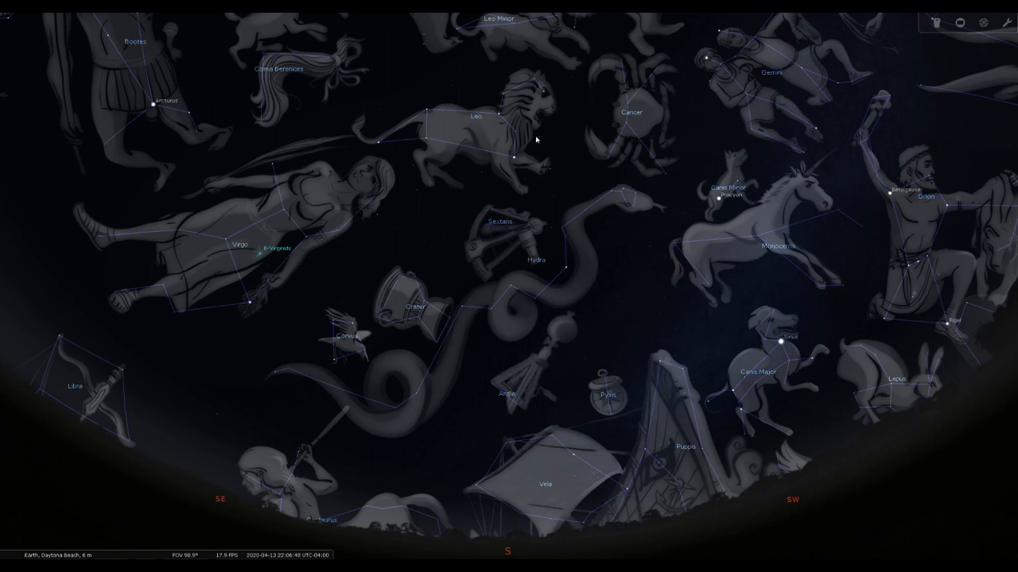
mouse_move(509, 159)
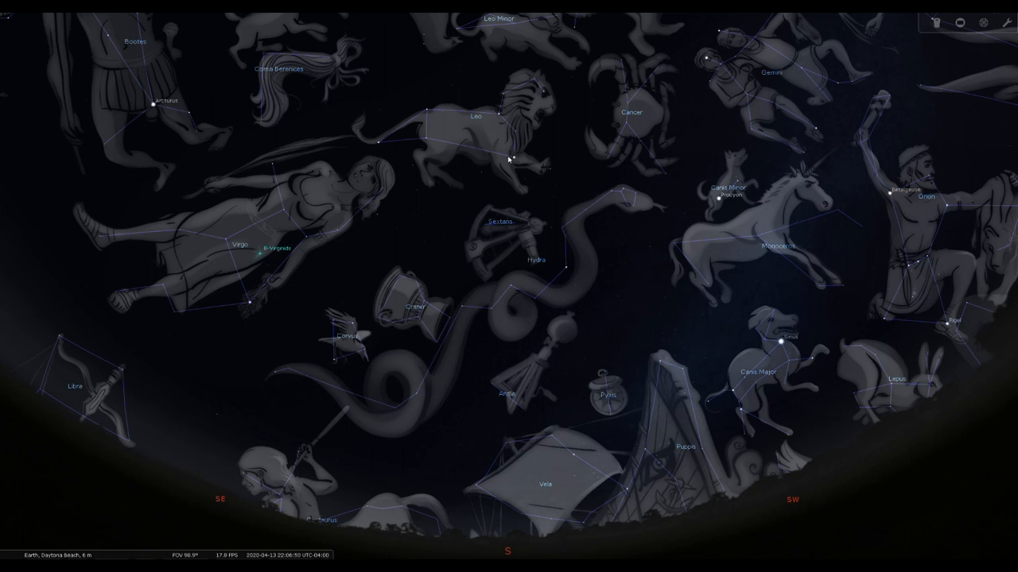
mouse_move(669, 328)
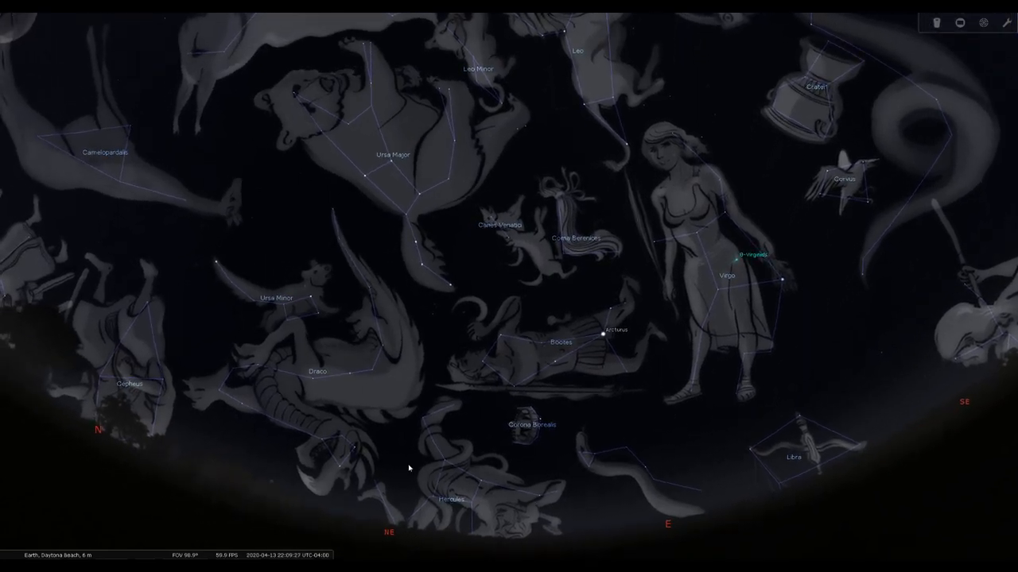
mouse_move(484, 490)
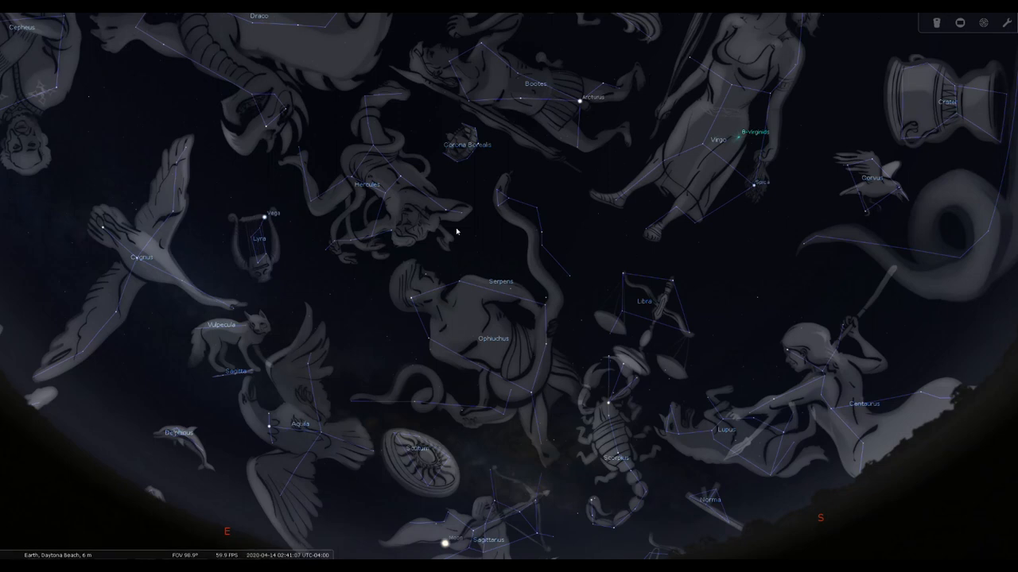
mouse_move(382, 253)
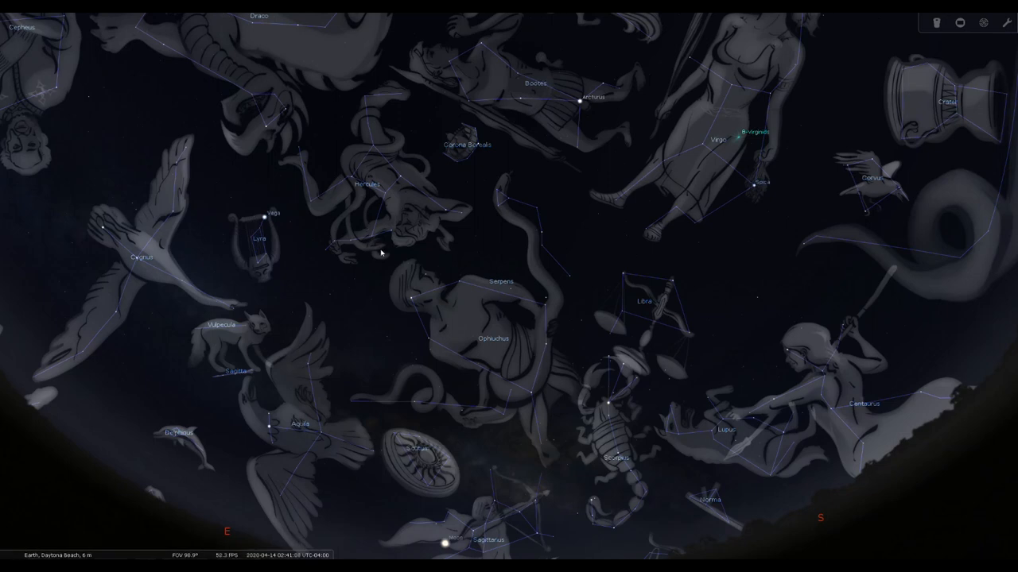